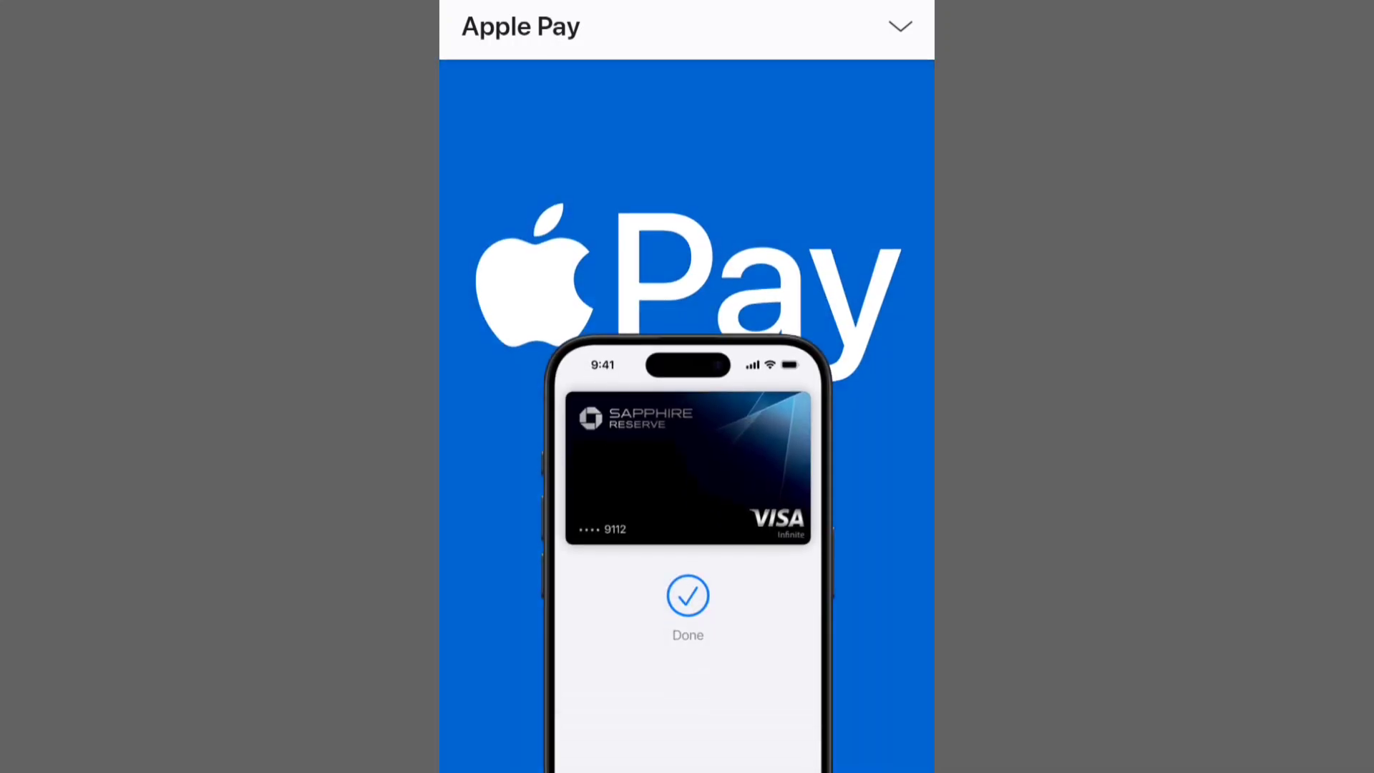
Scroll down the QR code thread to the Best reply and expand it with Show more
scroll(down, 3)
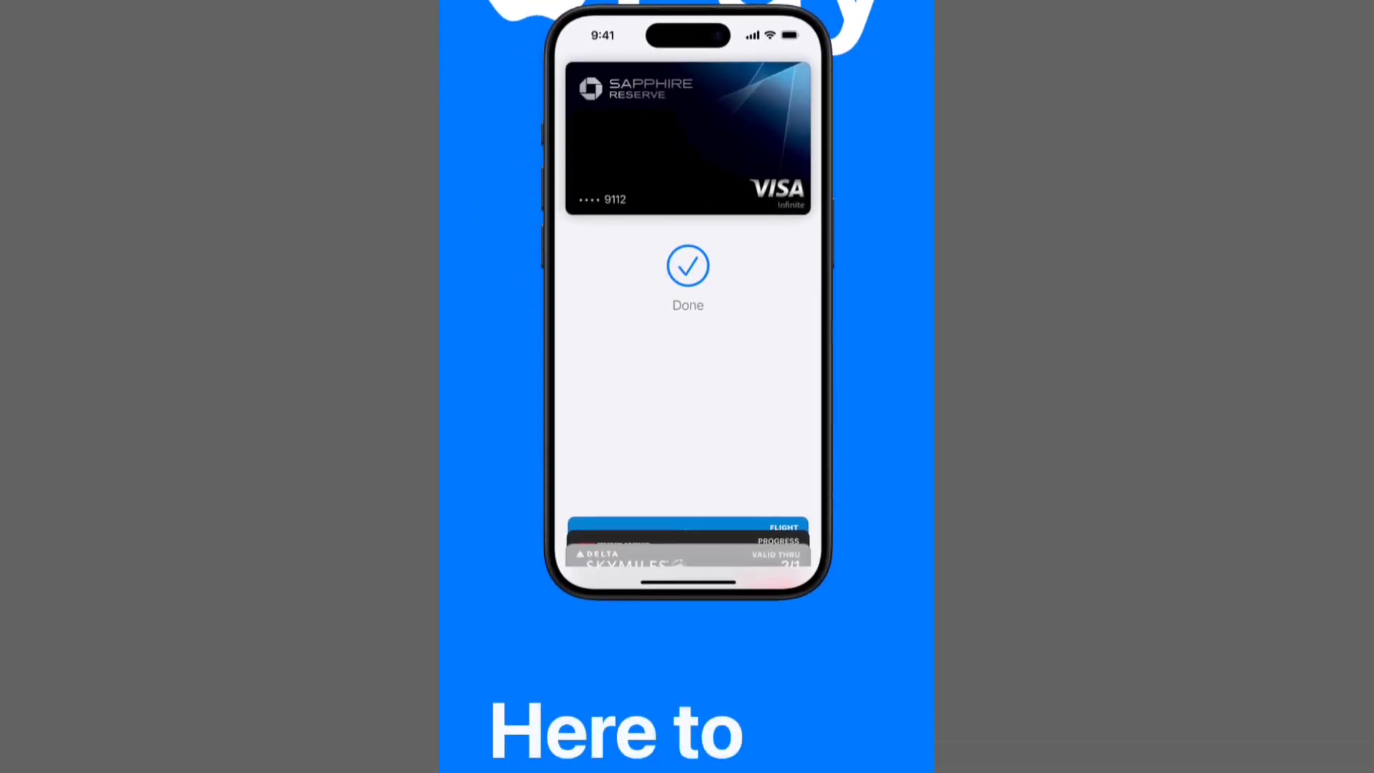
scroll(down, 3)
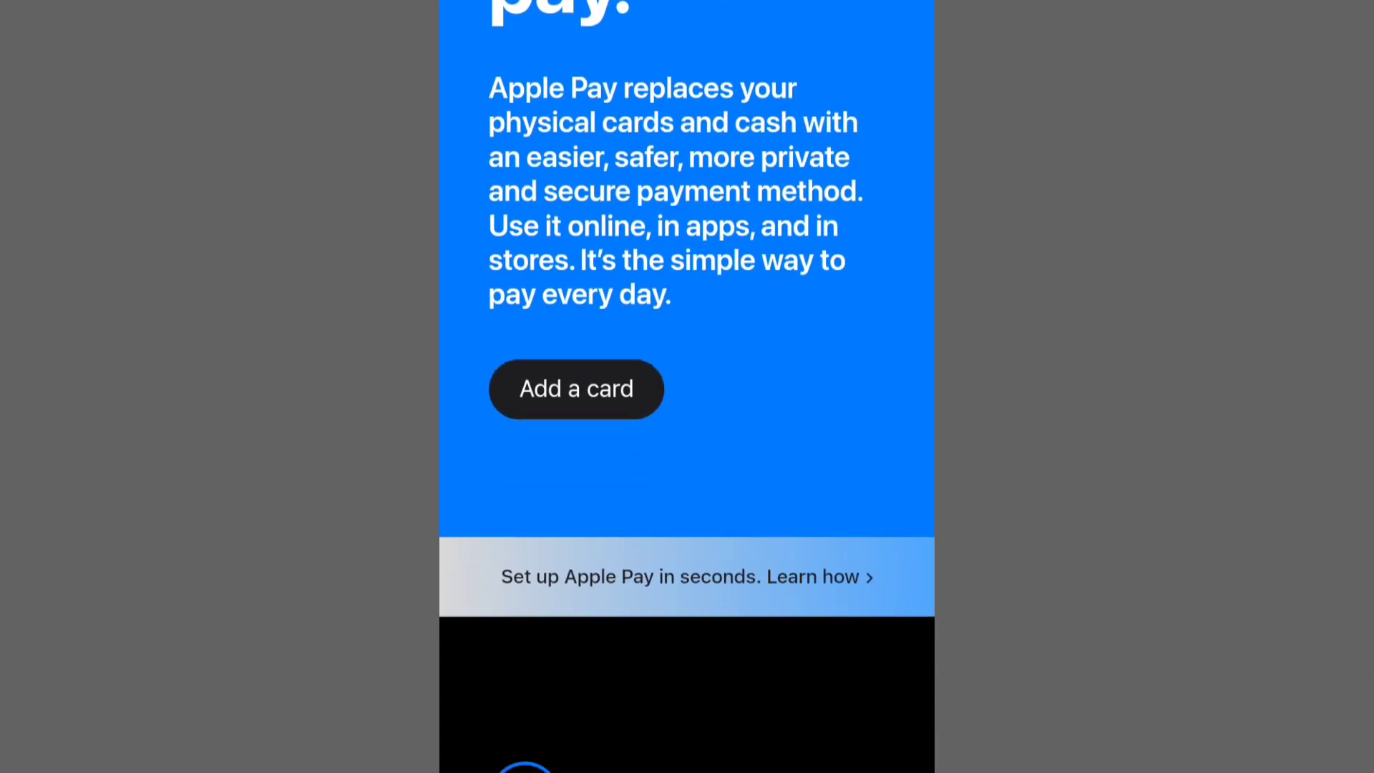
scroll(up, 3)
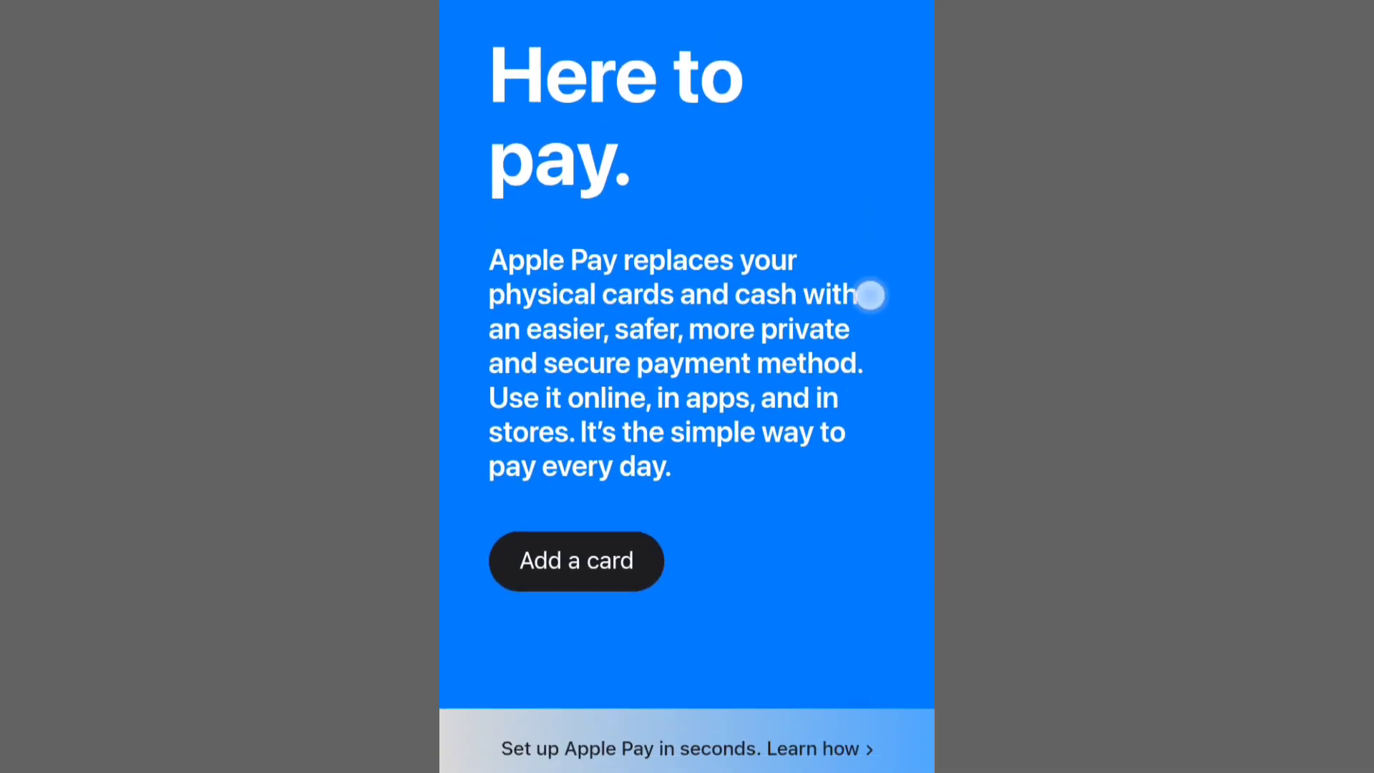
scroll(down, 3)
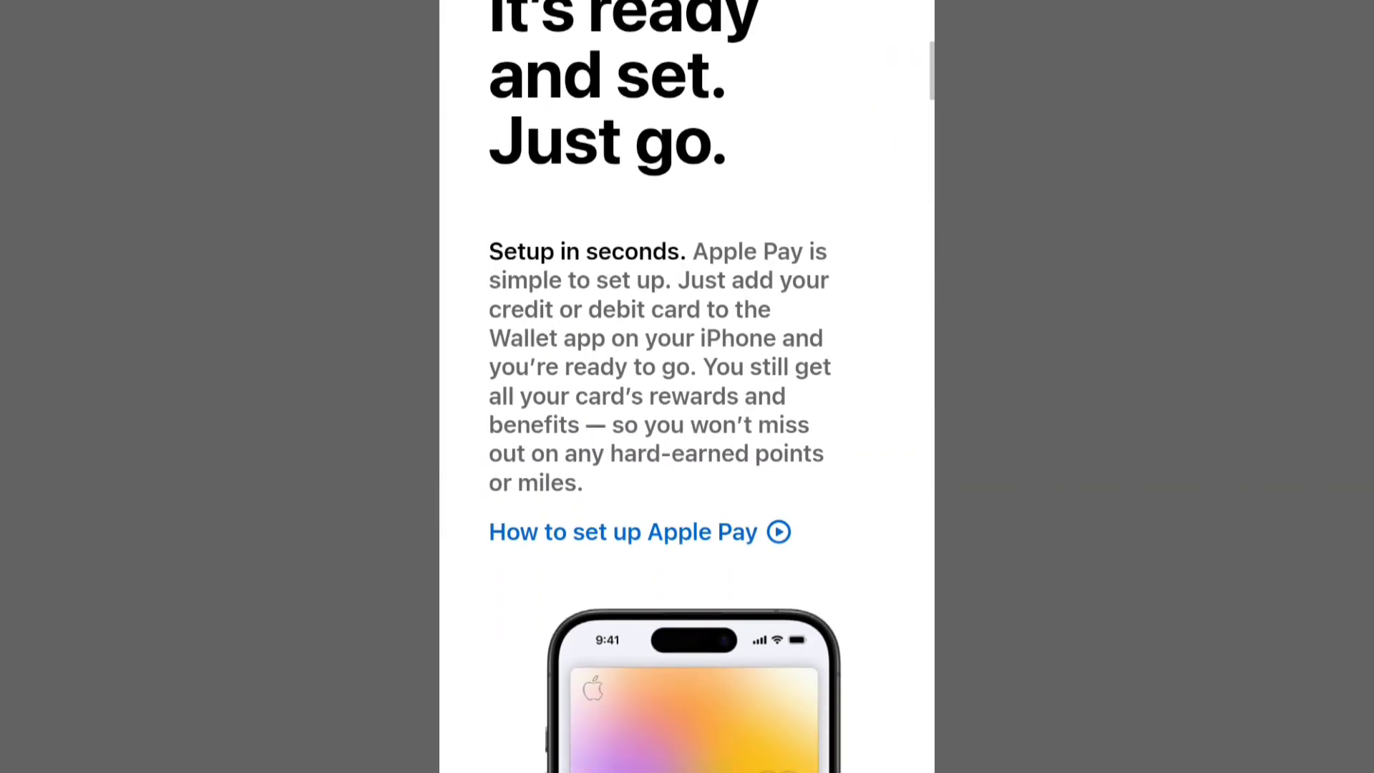
scroll(down, 3)
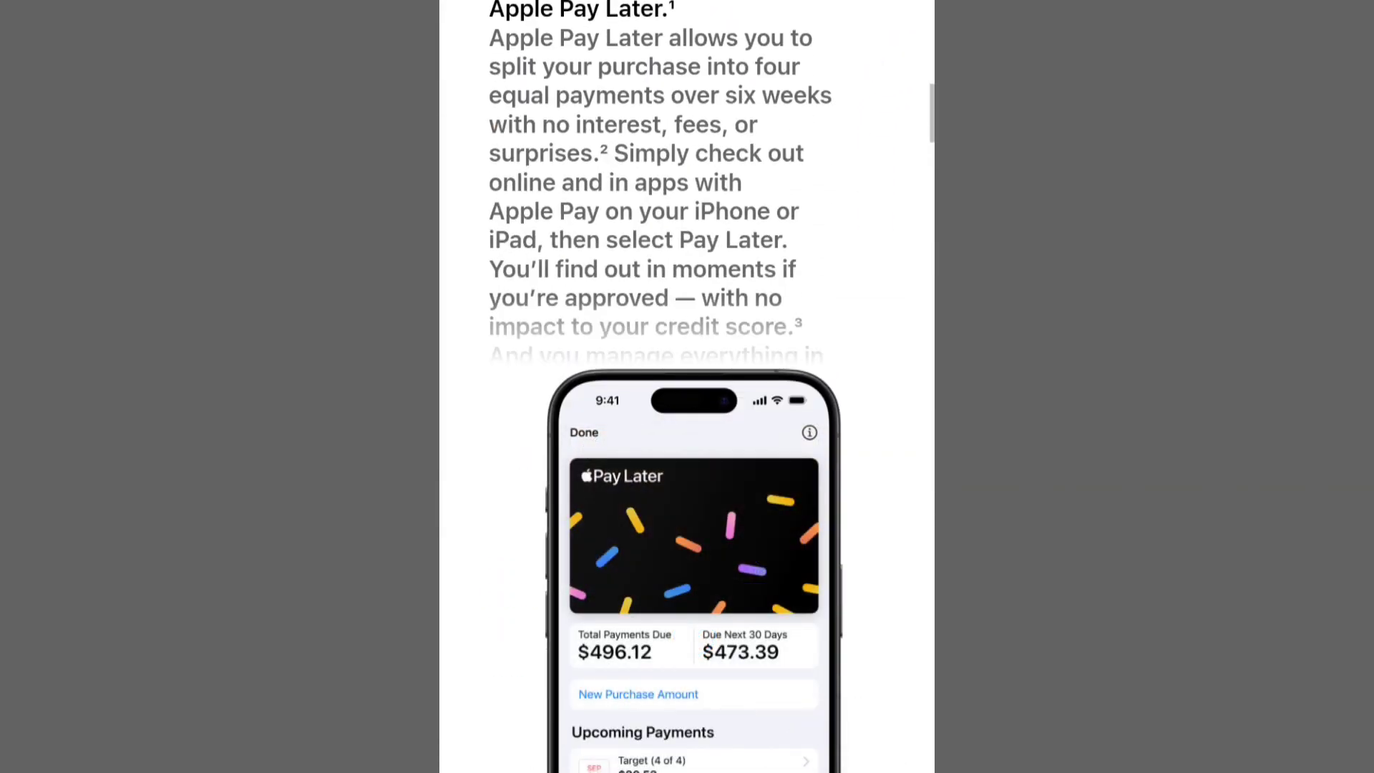
scroll(down, 3)
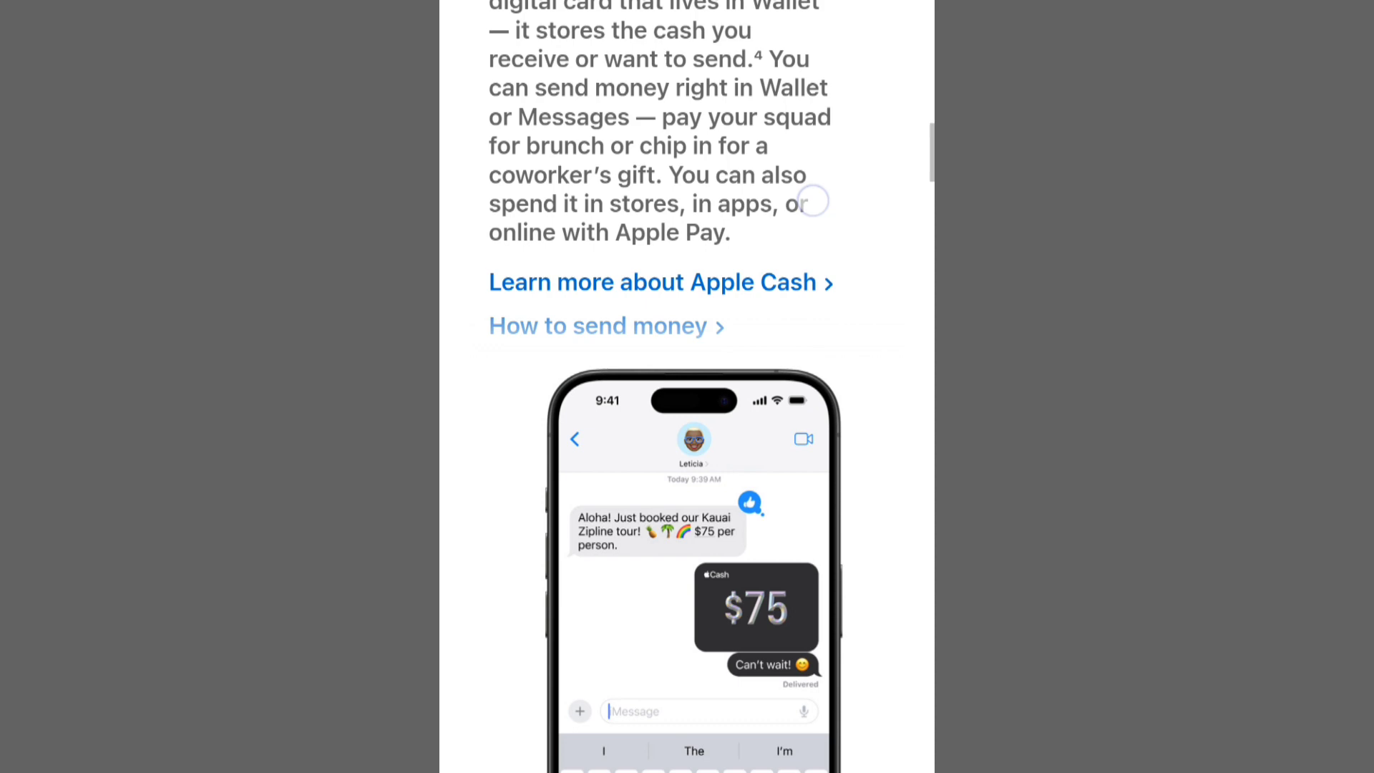
scroll(down, 3)
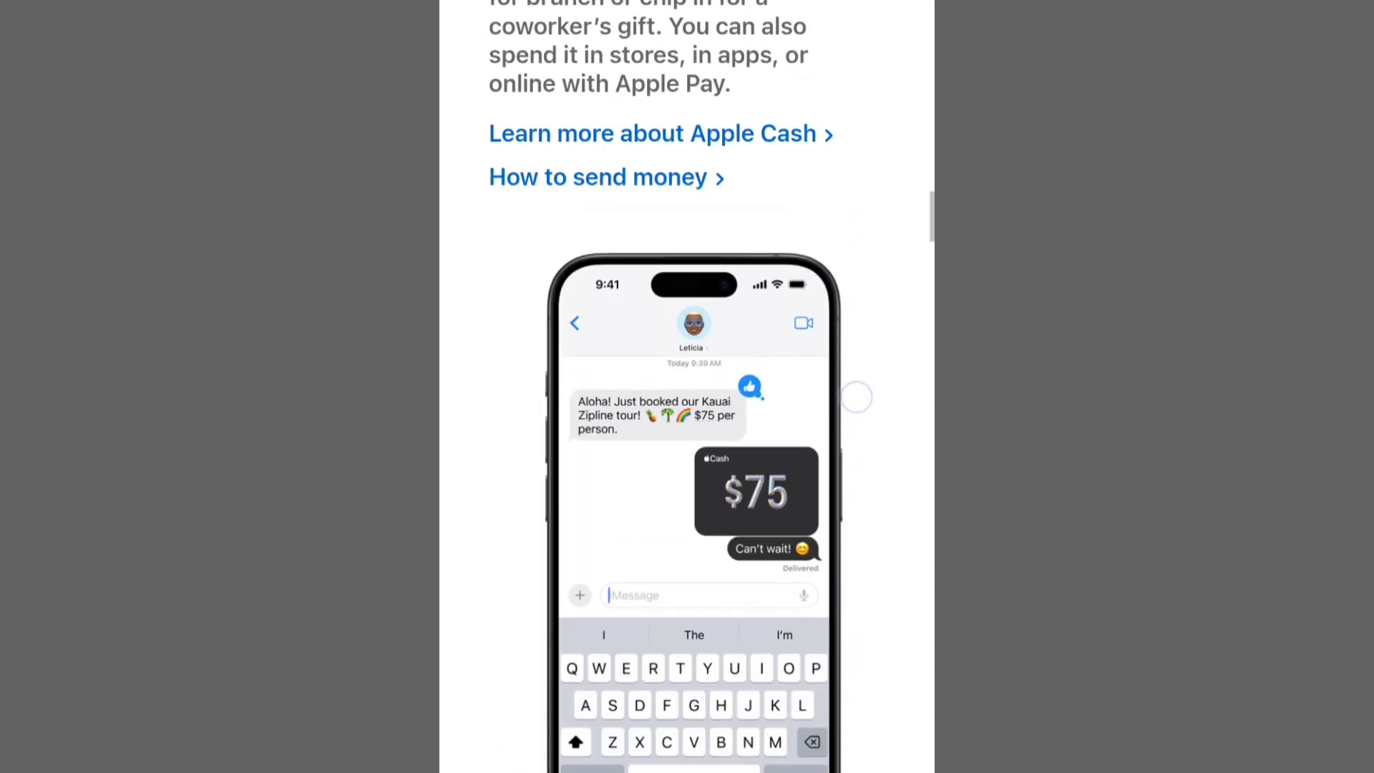
scroll(down, 3)
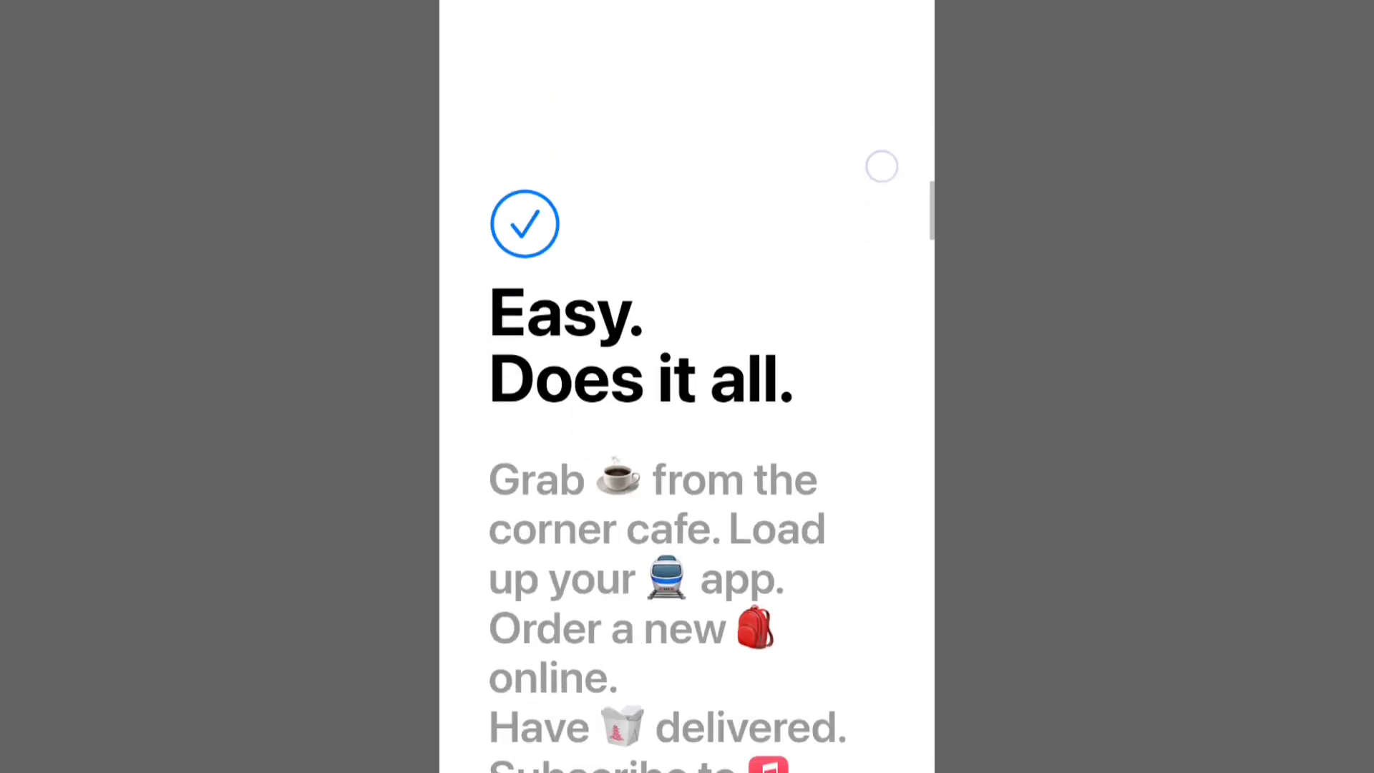
scroll(down, 3)
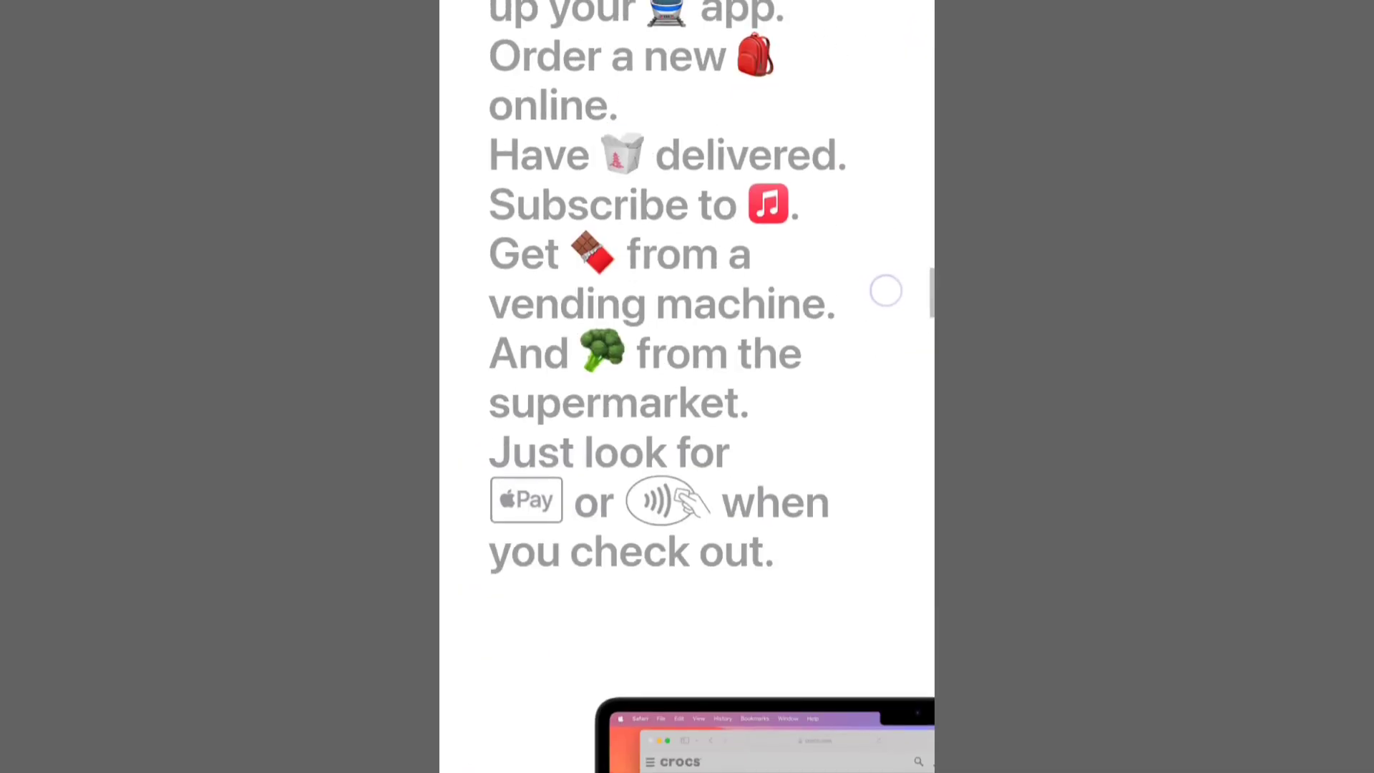
scroll(down, 3)
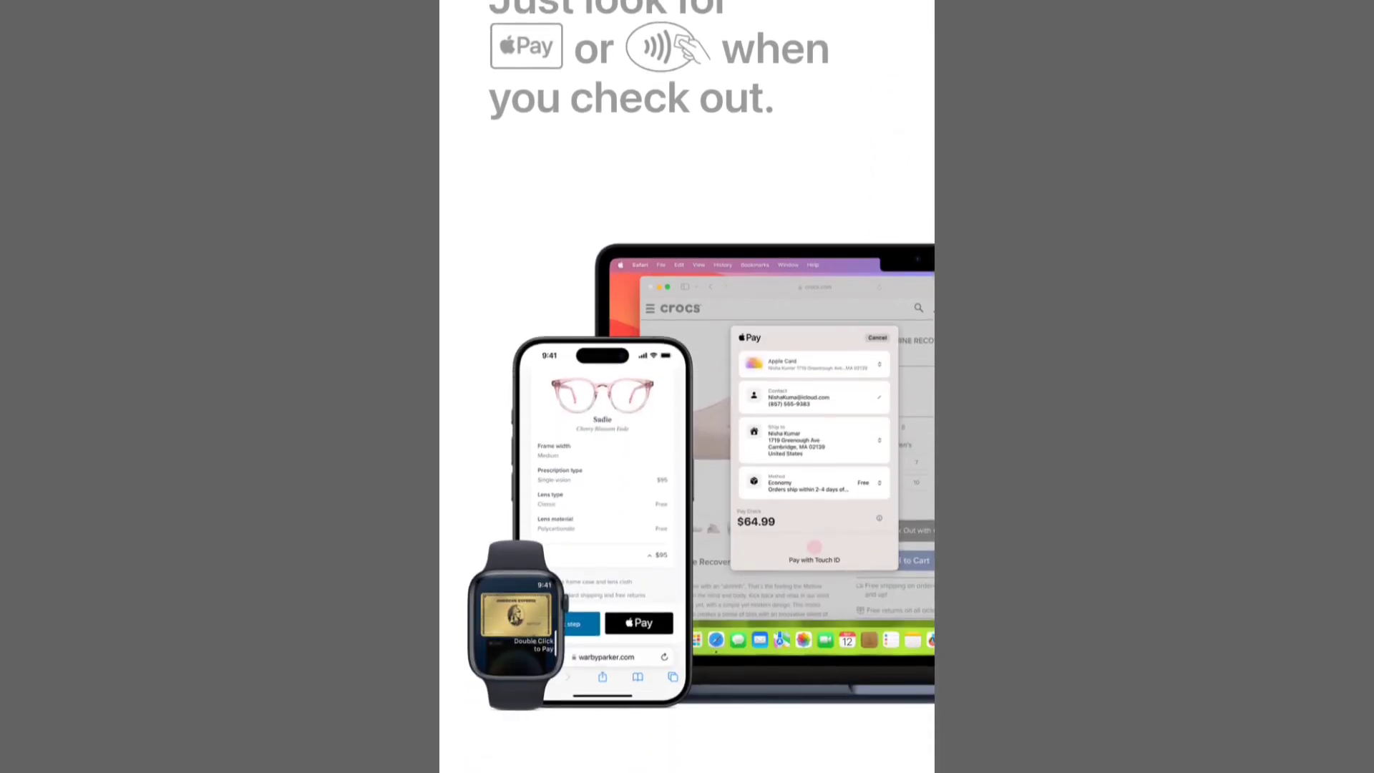
scroll(down, 3)
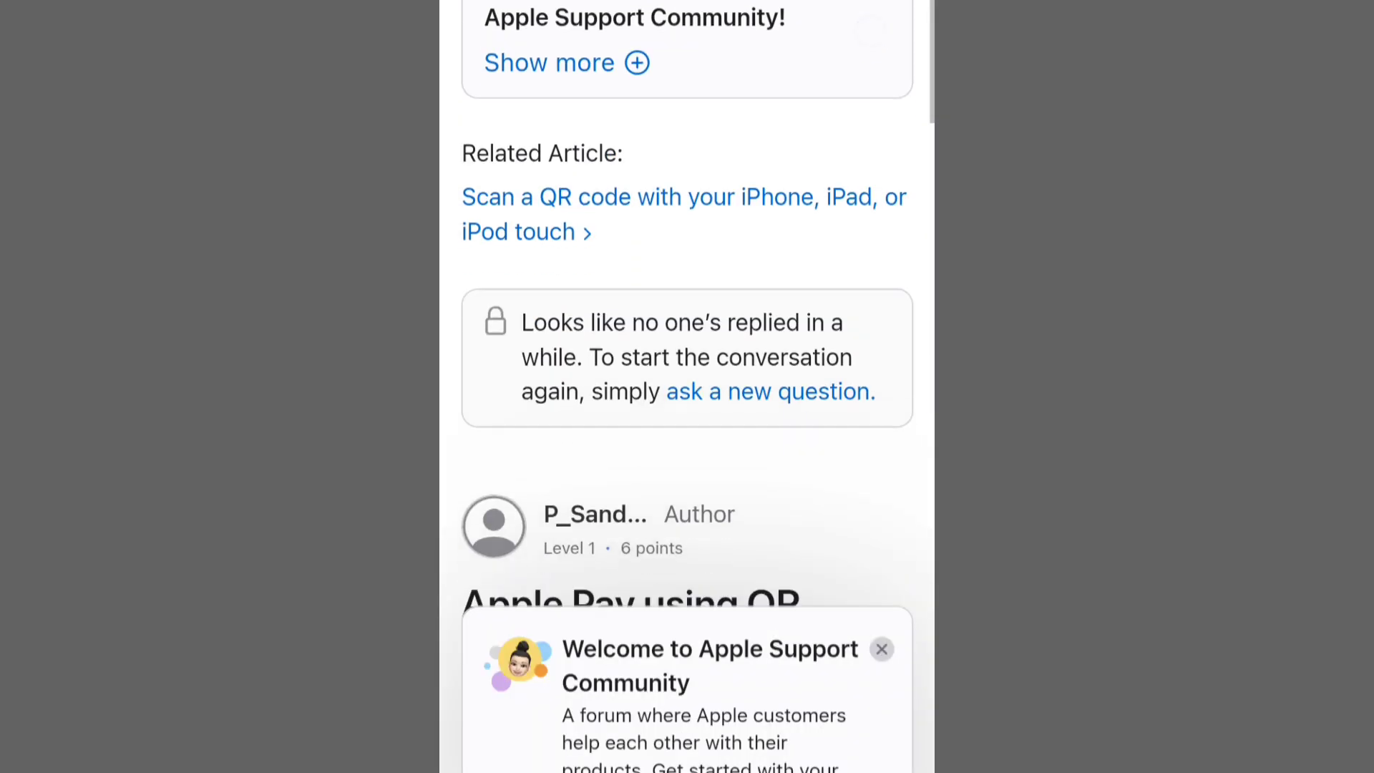
scroll(down, 3)
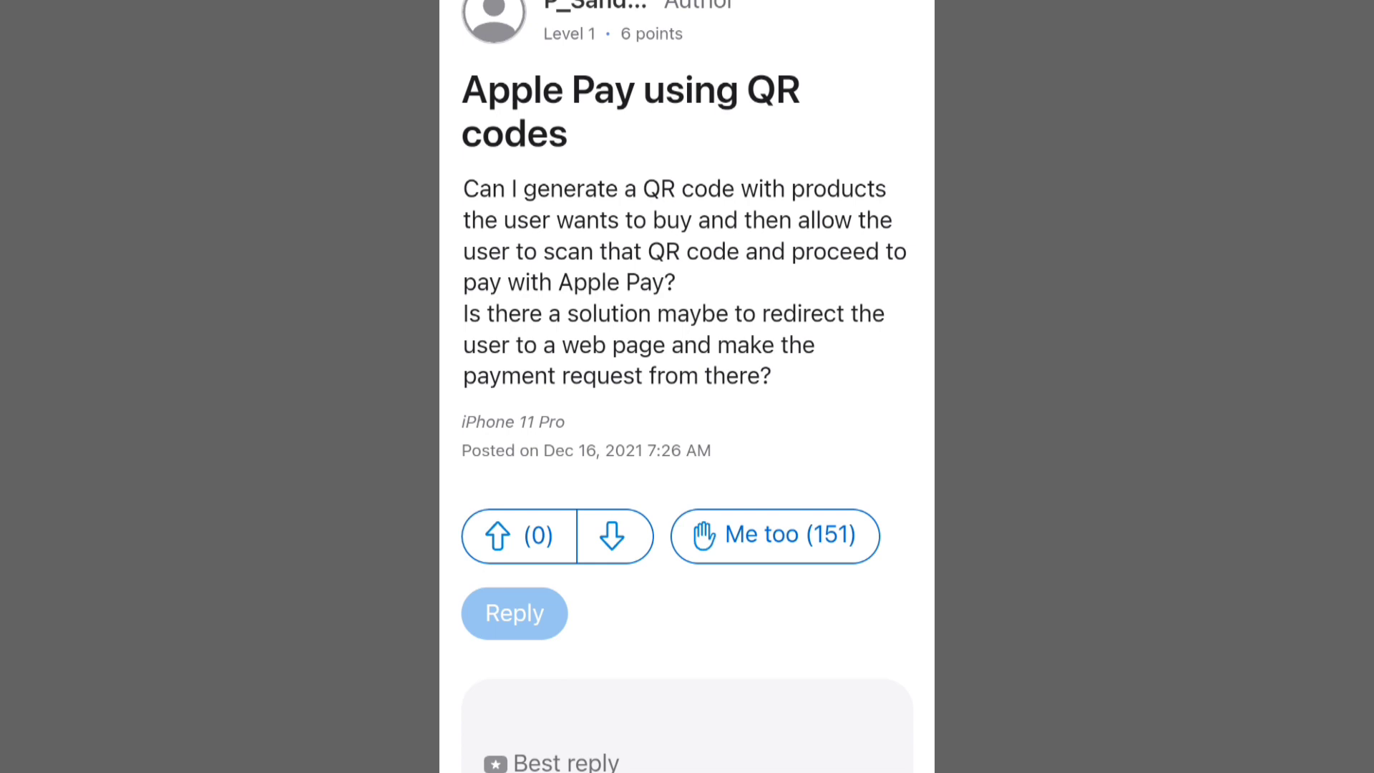
scroll(down, 3)
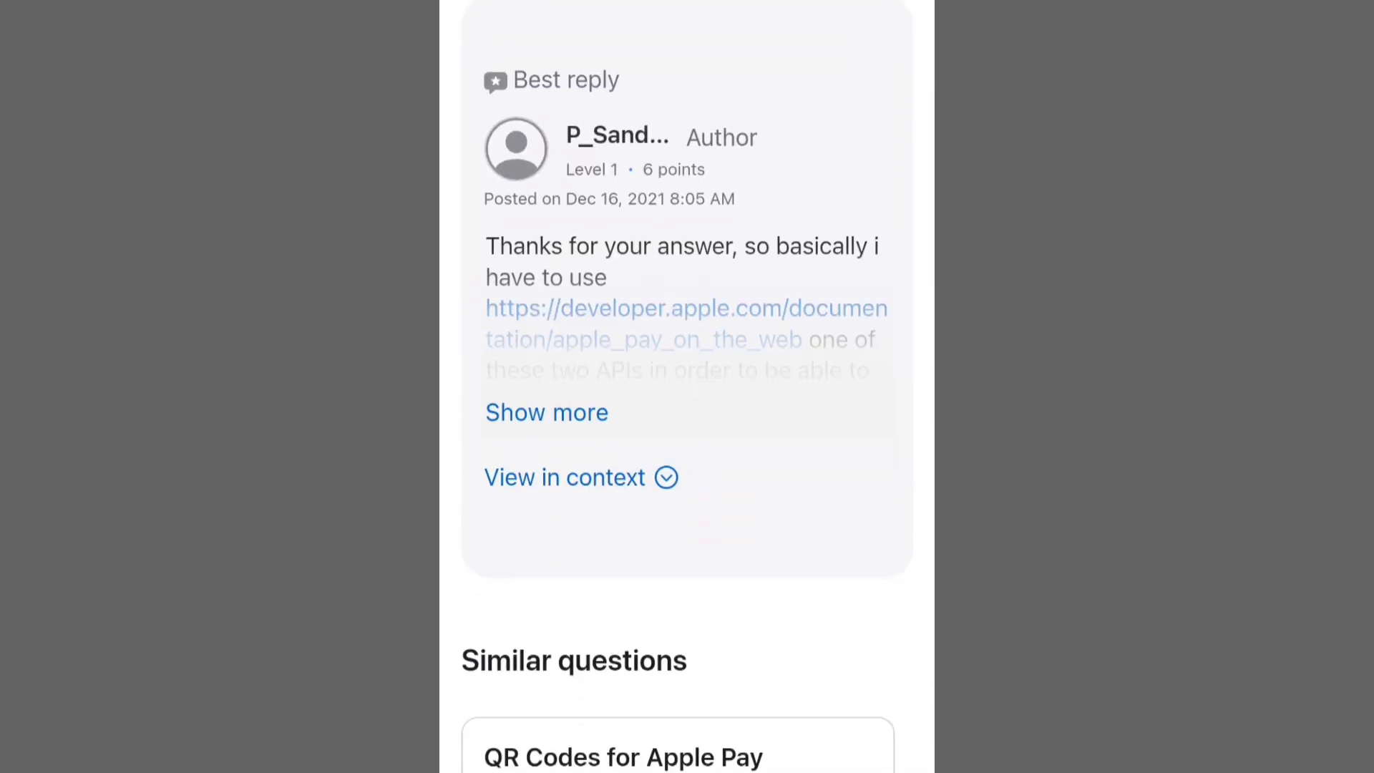
click(546, 413)
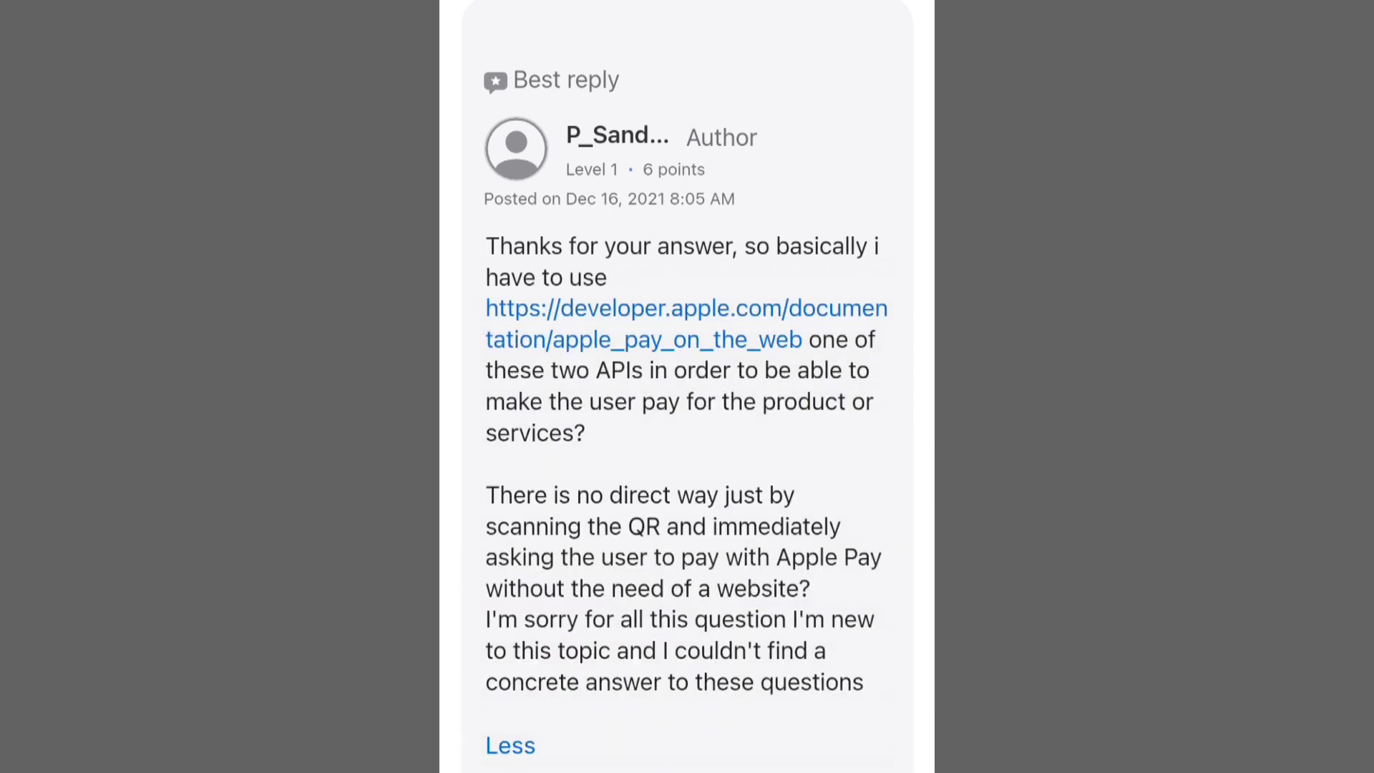
scroll(down, 3)
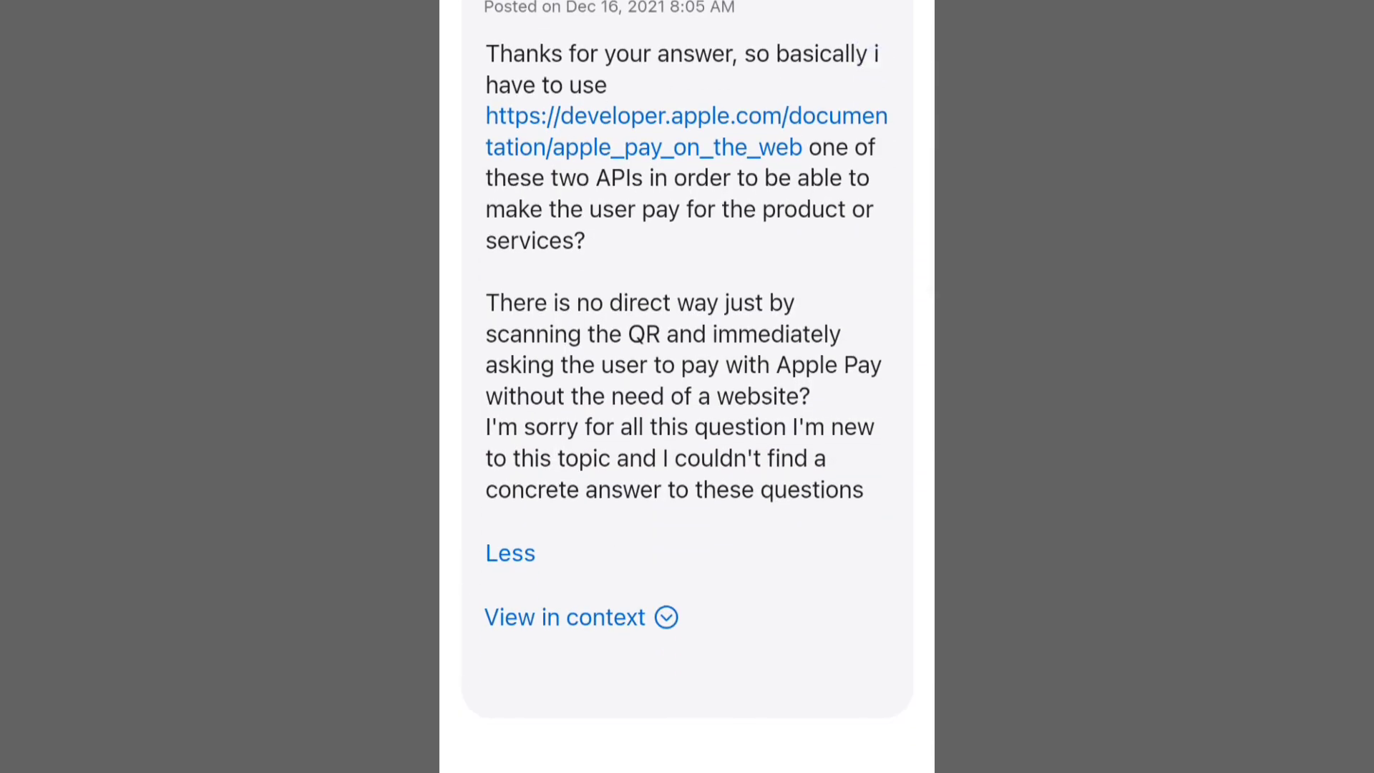
Follow the developer.apple.com/documentation/apple_pay_on_the_web link in the reply
click(686, 132)
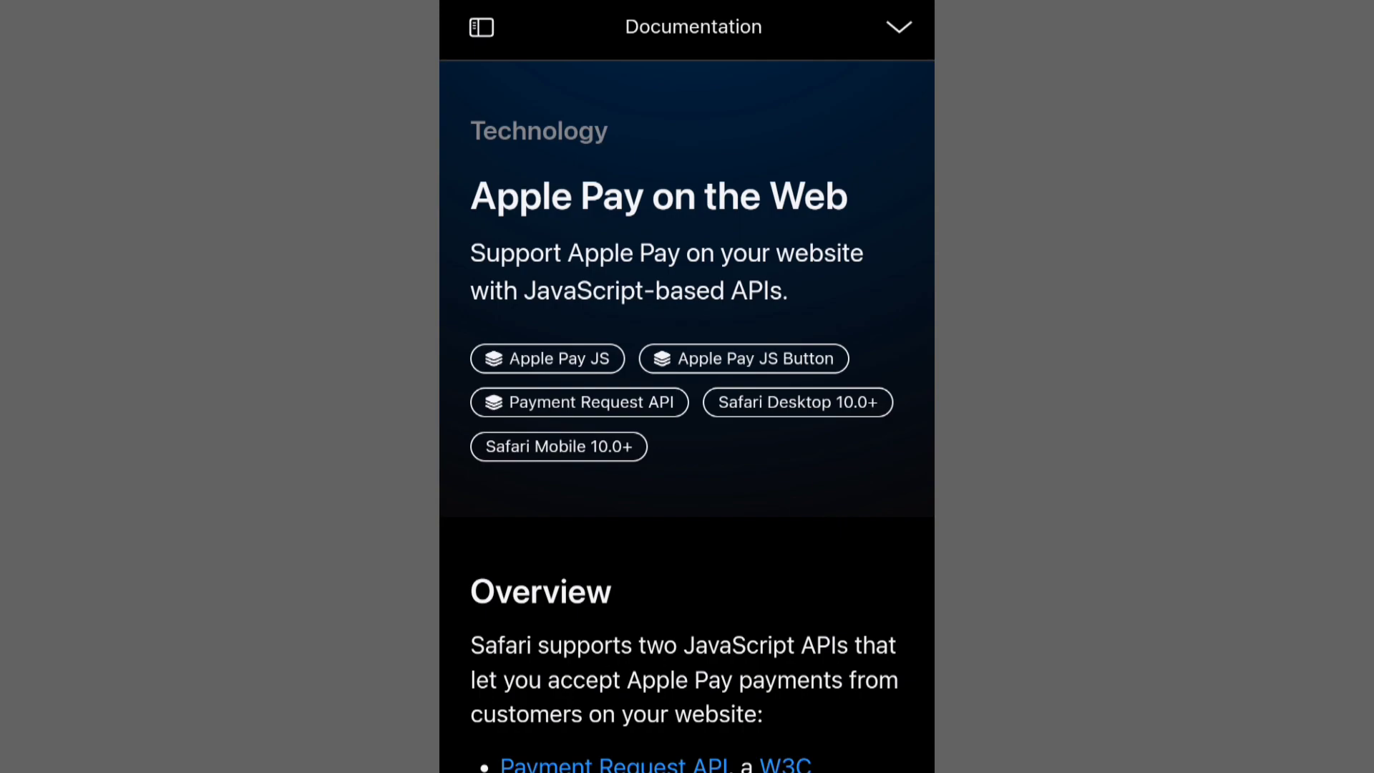